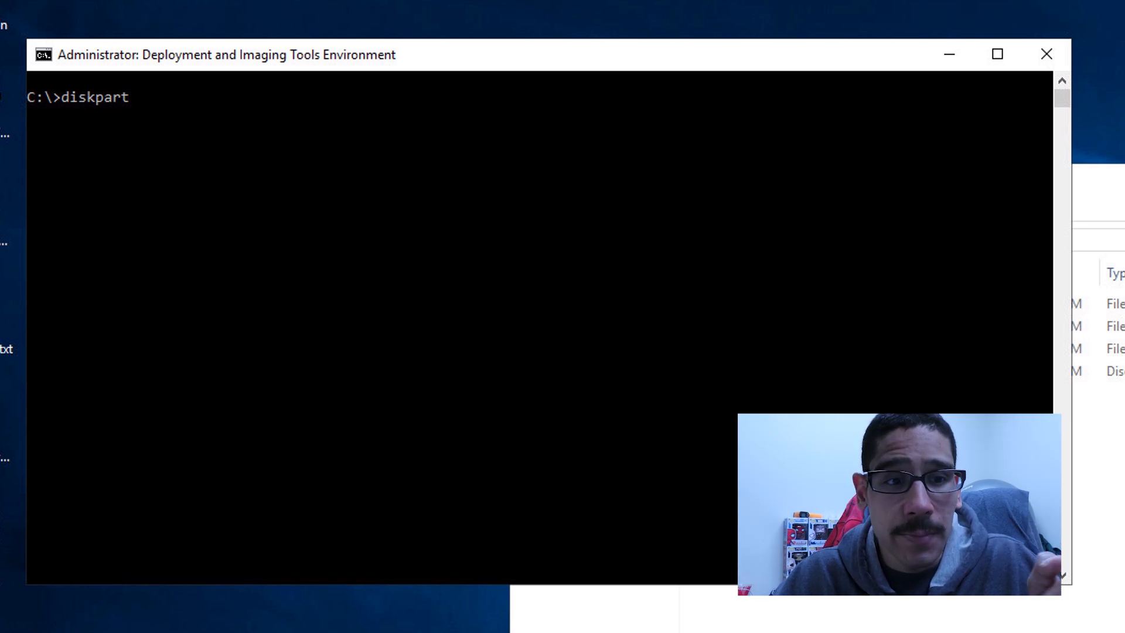
Create the 30000 MB virtual disk file e:\VHD\Win10.vhd in DiskPart.
{"action": "type", "text": "create vdisk file=e:\\VHD\\Win10.vhd maximum 30000"}
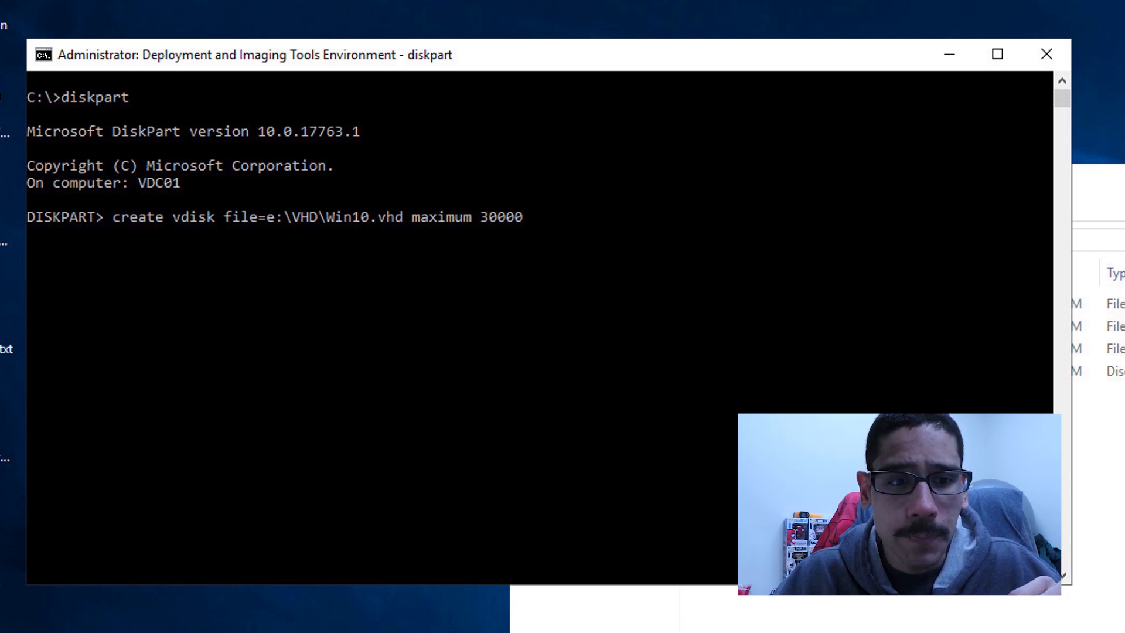
{"action": "key", "text": "Return"}
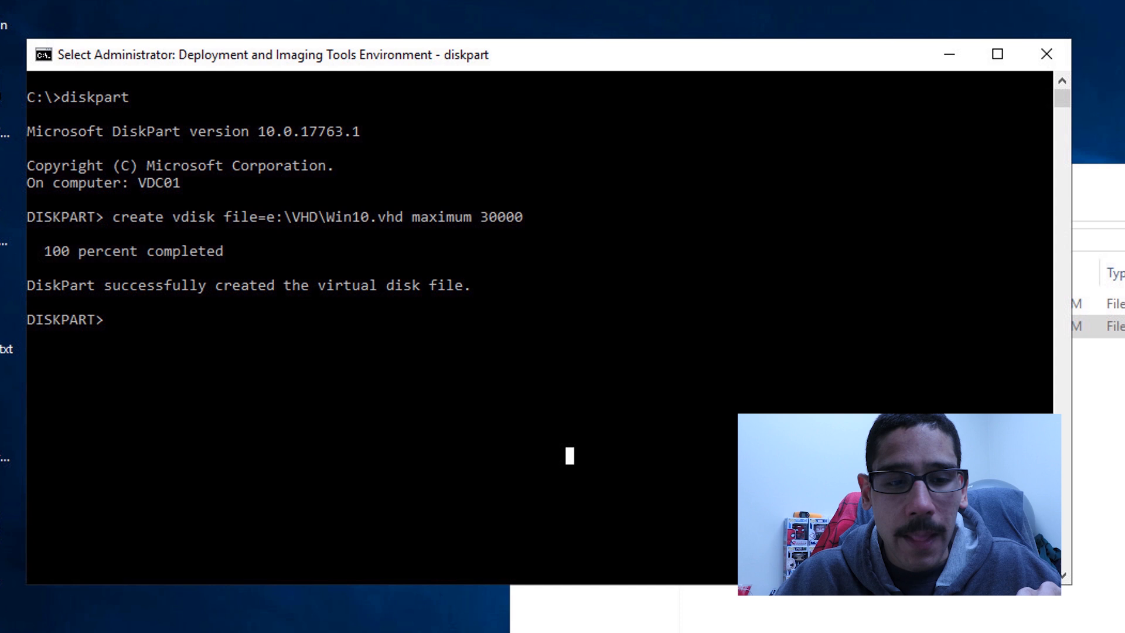
Attach the vdisk, create a primary partition and assign it drive letter B.
{"action": "type", "text": "attach vdisk"}
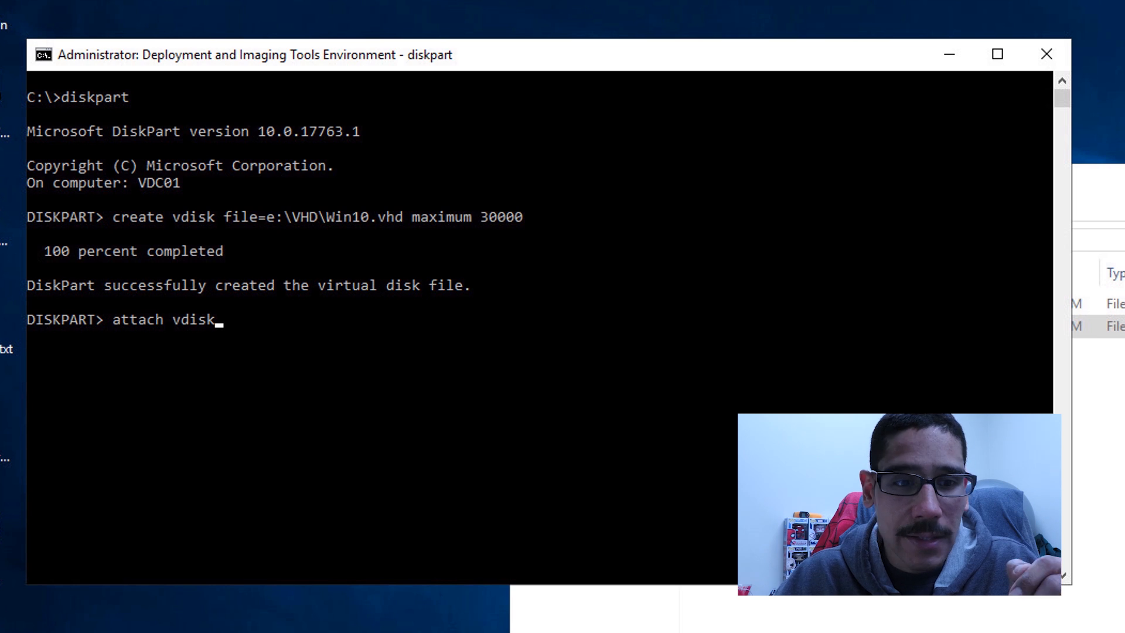
{"action": "key", "text": "Return"}
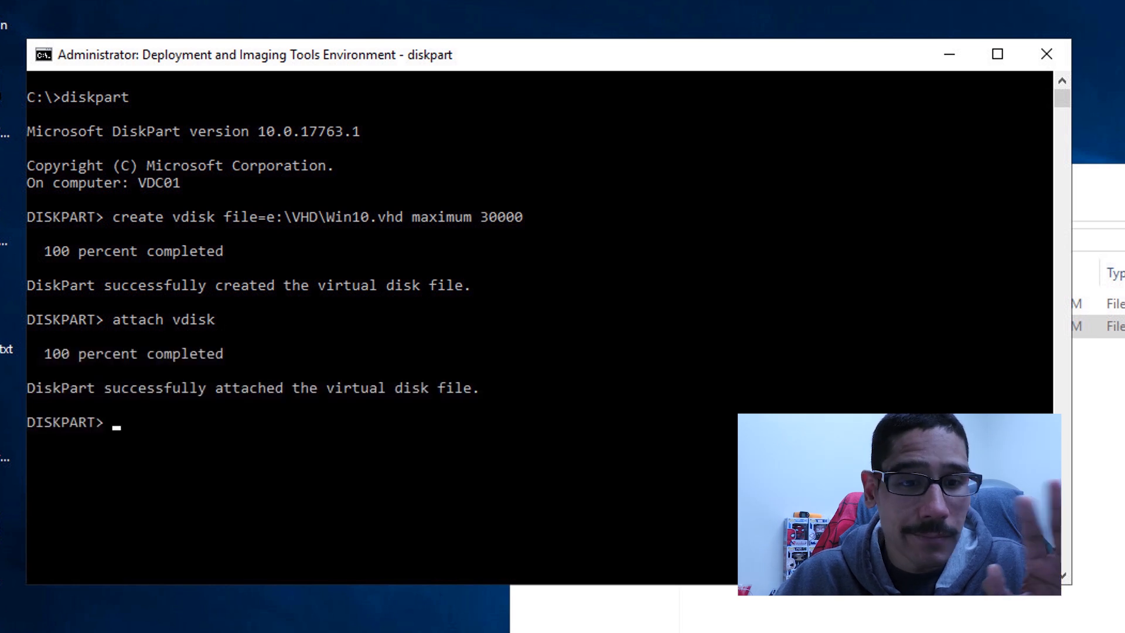
{"action": "type", "text": "create partition primary"}
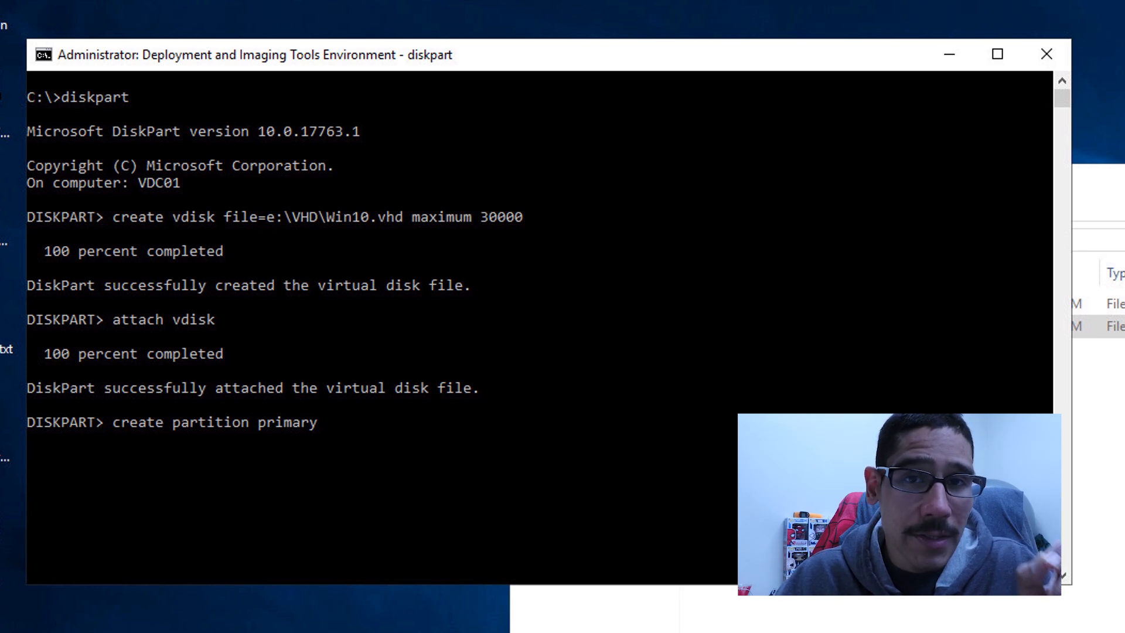
{"action": "key", "text": "Return"}
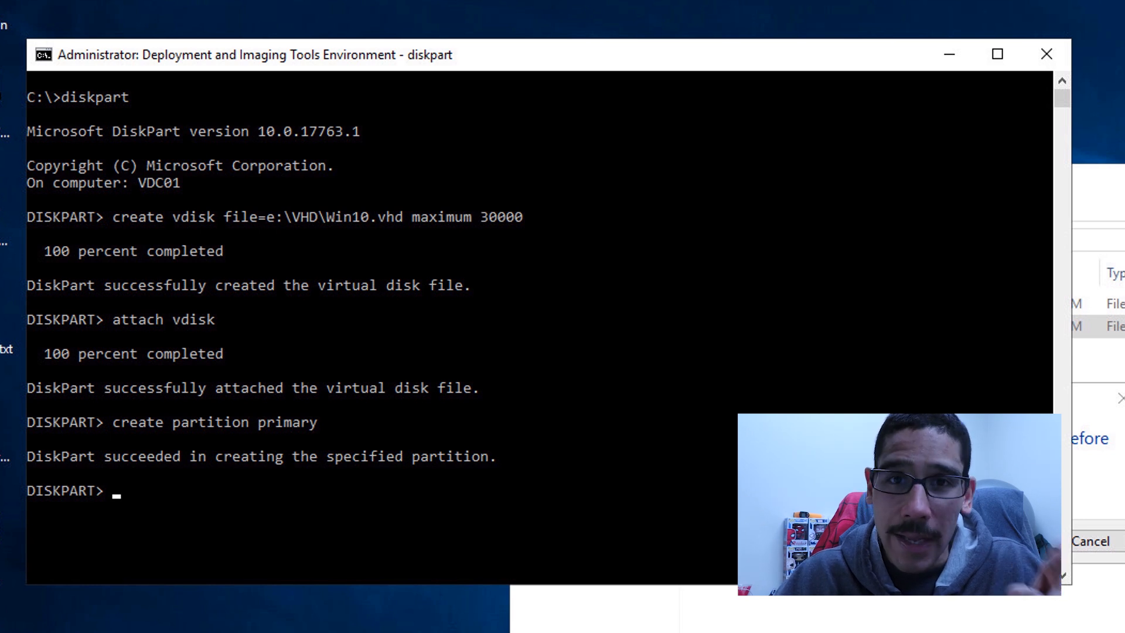
{"action": "type", "text": "assign letter=B"}
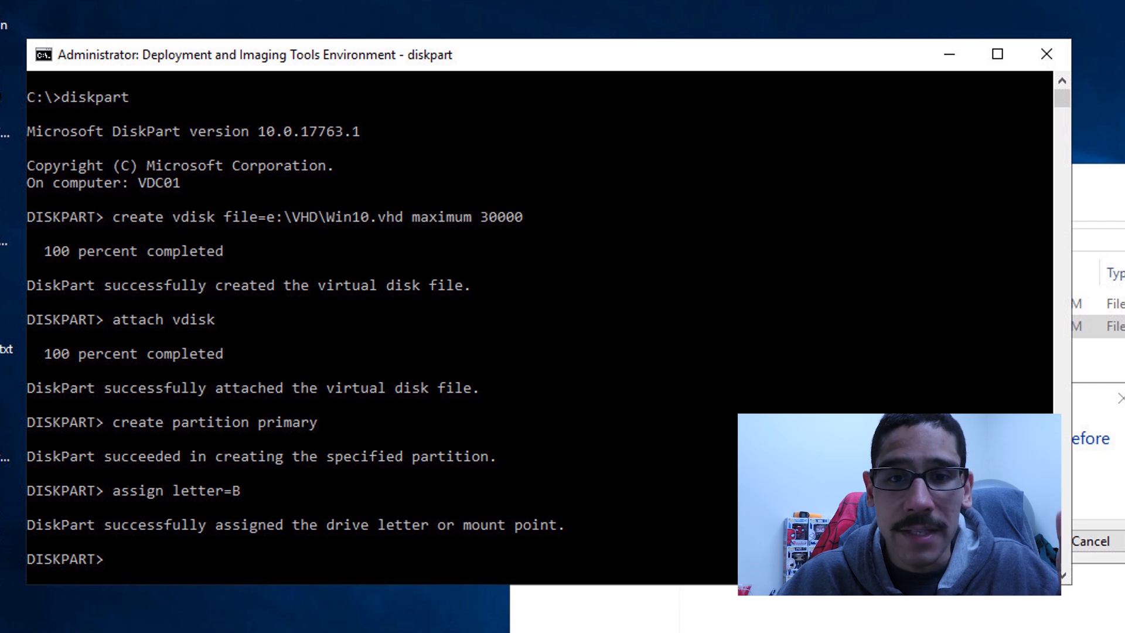
Quick-format the volume as NTFS and exit DiskPart.
{"action": "type", "text": "format fs=ntfs quick"}
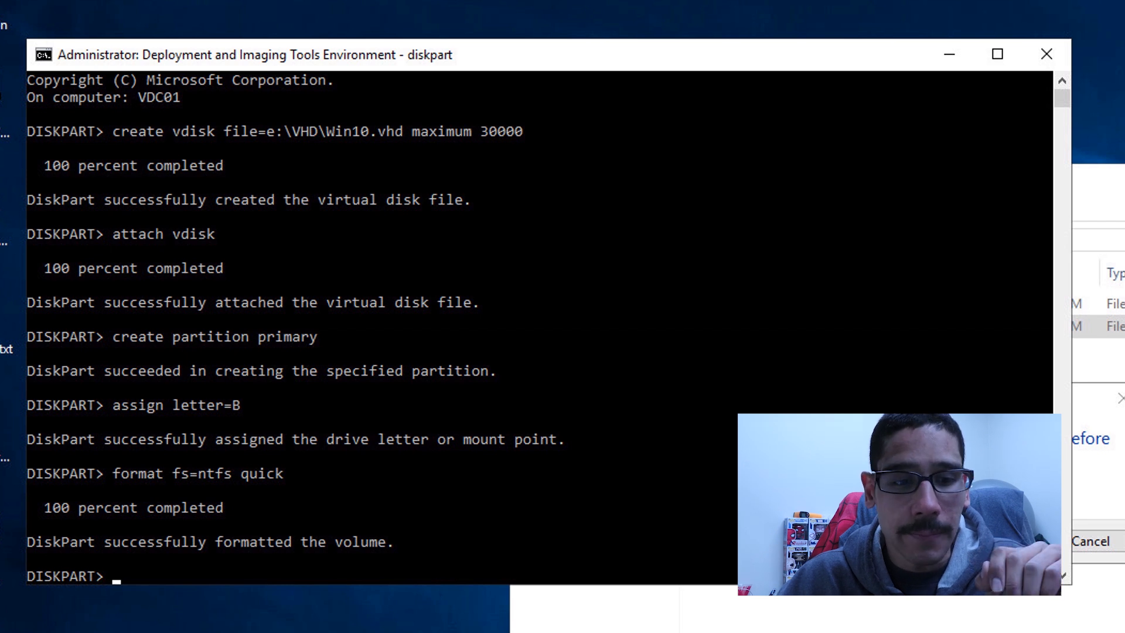
{"action": "type", "text": "exit"}
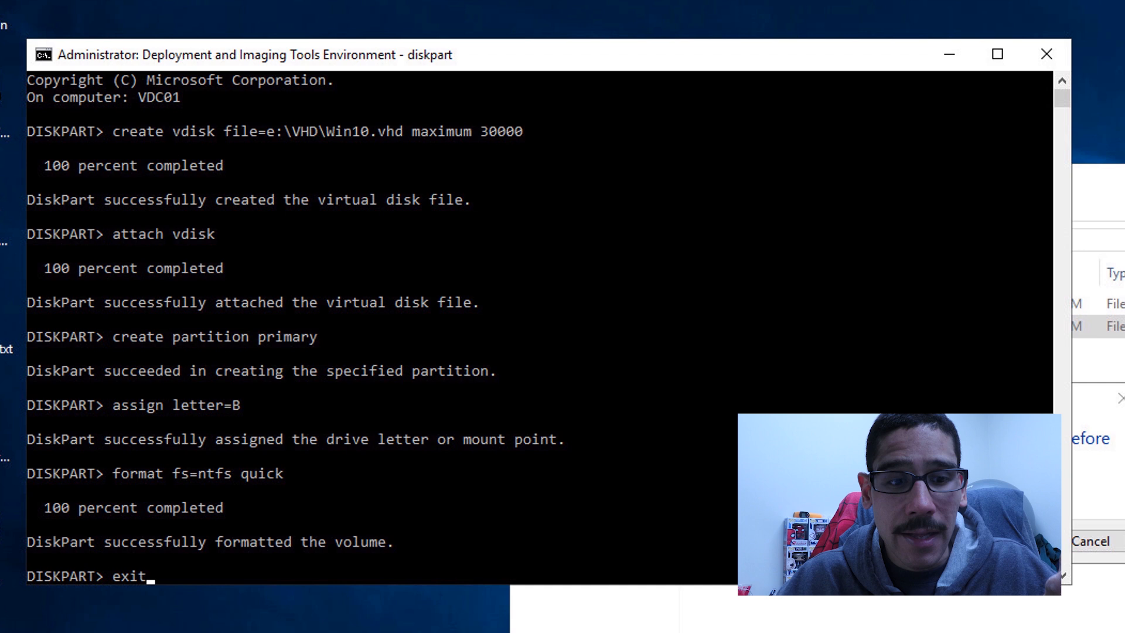
{"action": "key", "text": "Return"}
{"action": "type", "text": "makewinpemedia /ufd e:\\WinPE B:"}
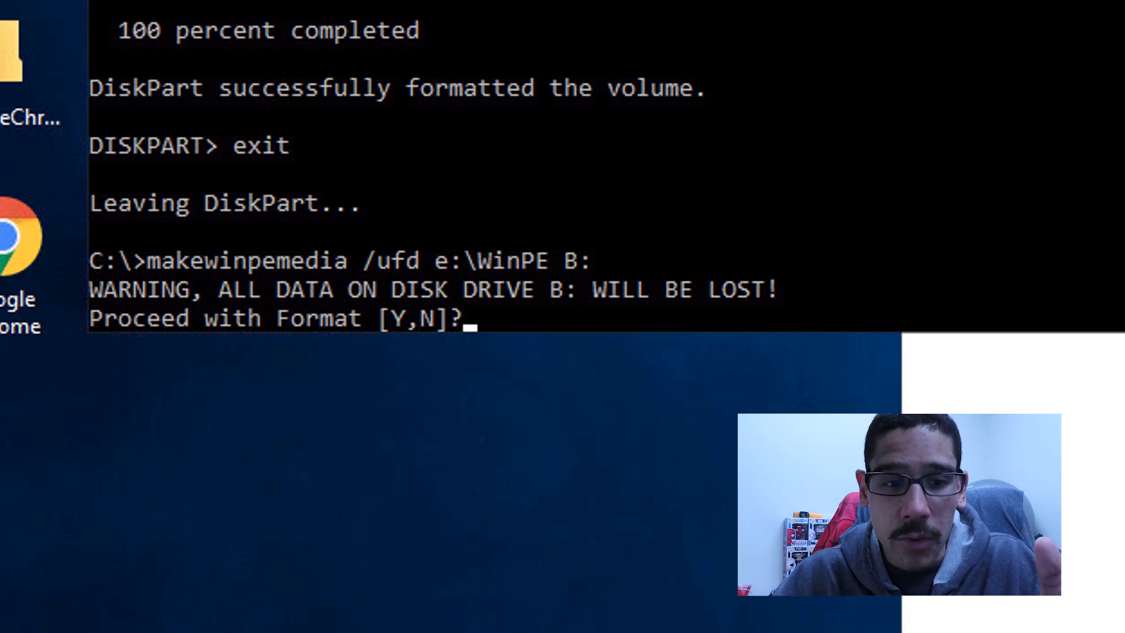
Answer Y to let MakeWinPEMedia format B: and copy the e:\WinPE files.
{"action": "type", "text": "Y"}
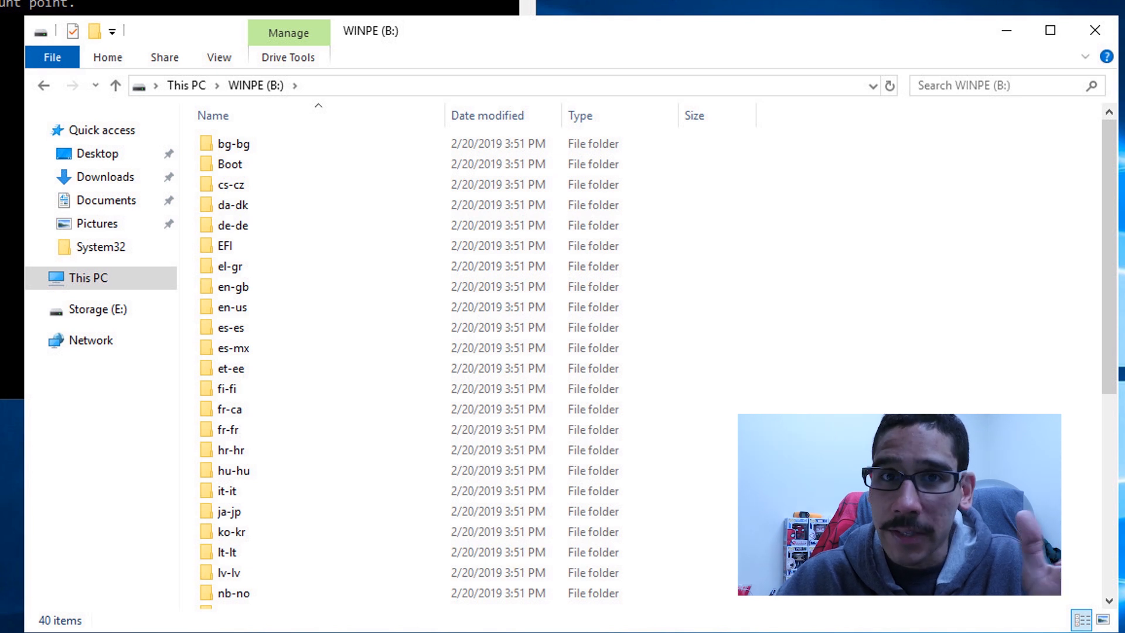
Start a new DiskPart session after checking the WINPE (B:) files.
{"action": "type", "text": "diskpart"}
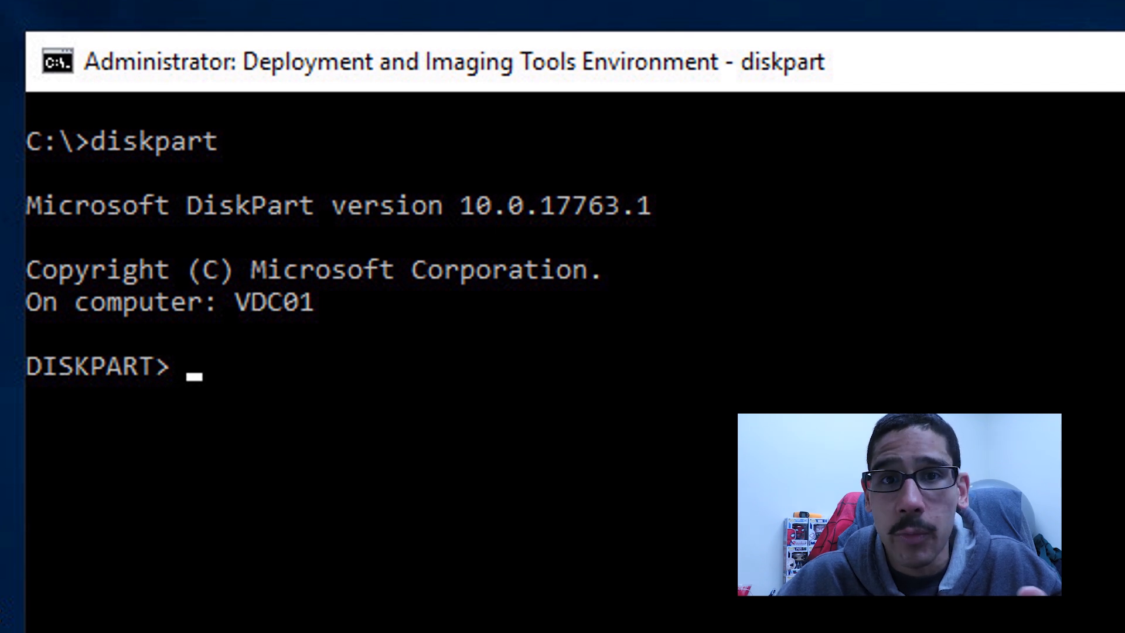
Select e:\VHD\win10.vhd, detach it and exit DiskPart to the C:\ prompt.
{"action": "type", "text": "select vdisk file=e:\\VHD\\win10.vhd"}
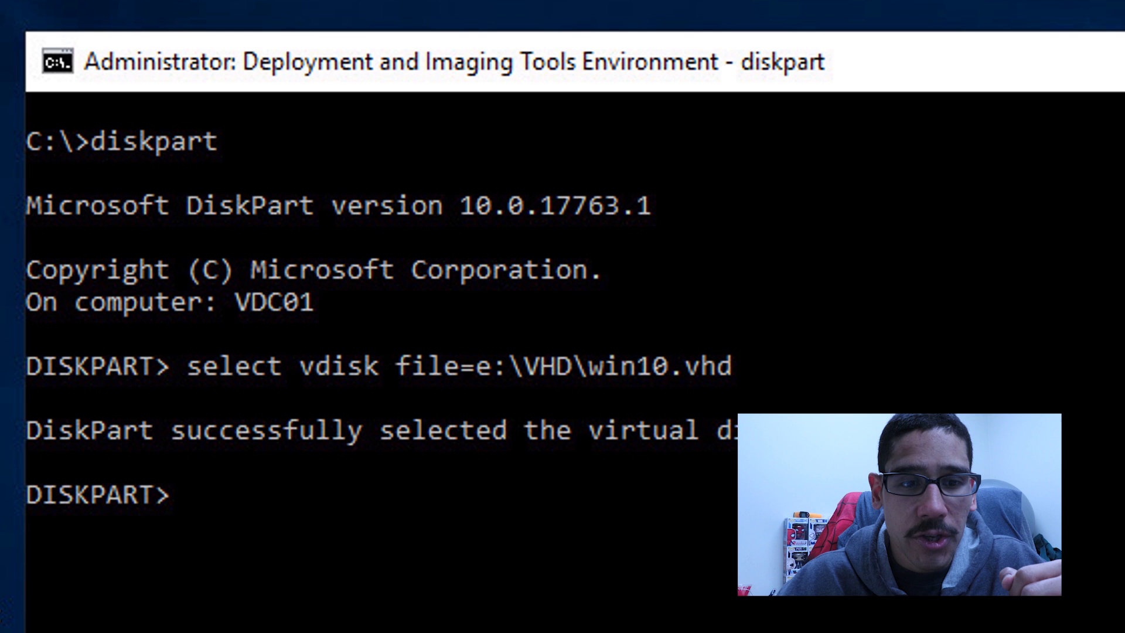
{"action": "type", "text": "detach vdisk"}
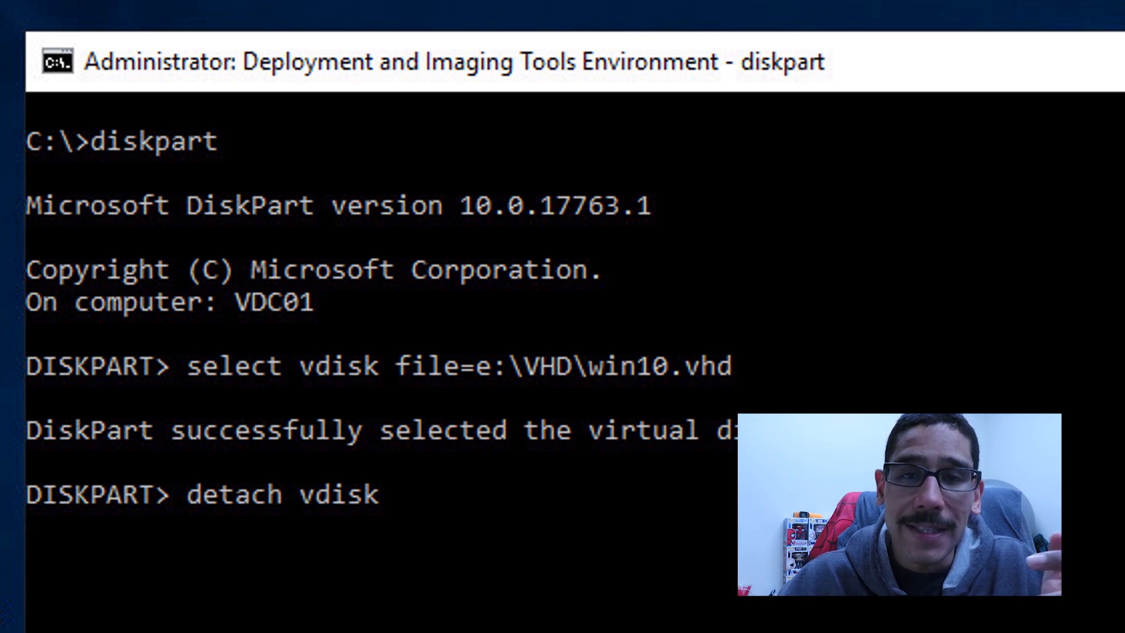
{"action": "key", "text": "Return"}
{"action": "type", "text": "exit"}
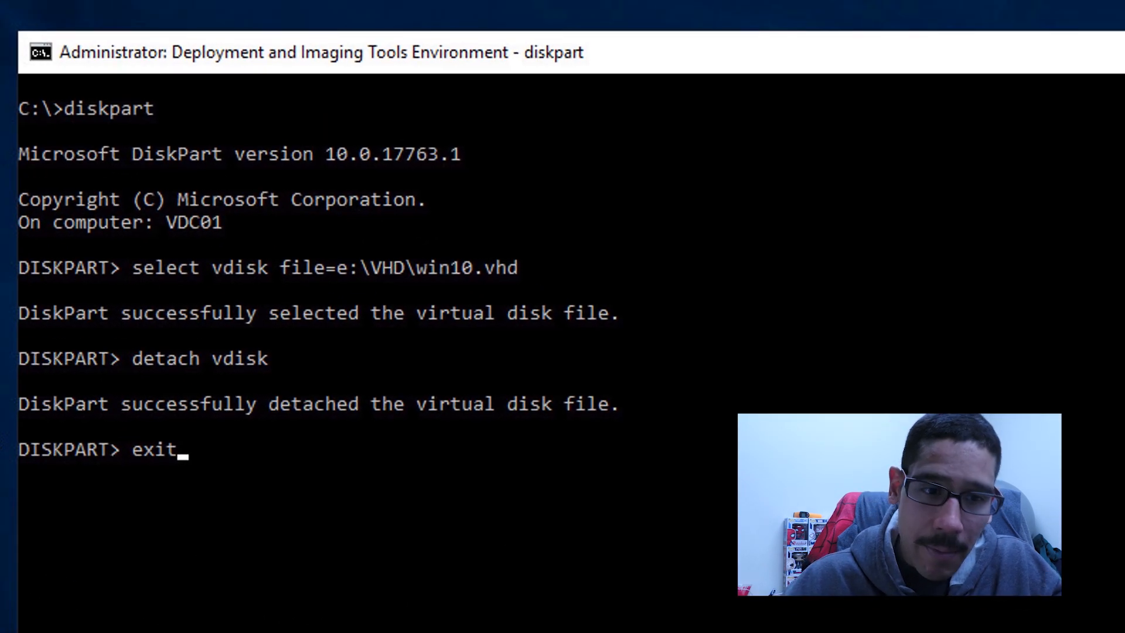
{"action": "key", "text": "Return"}
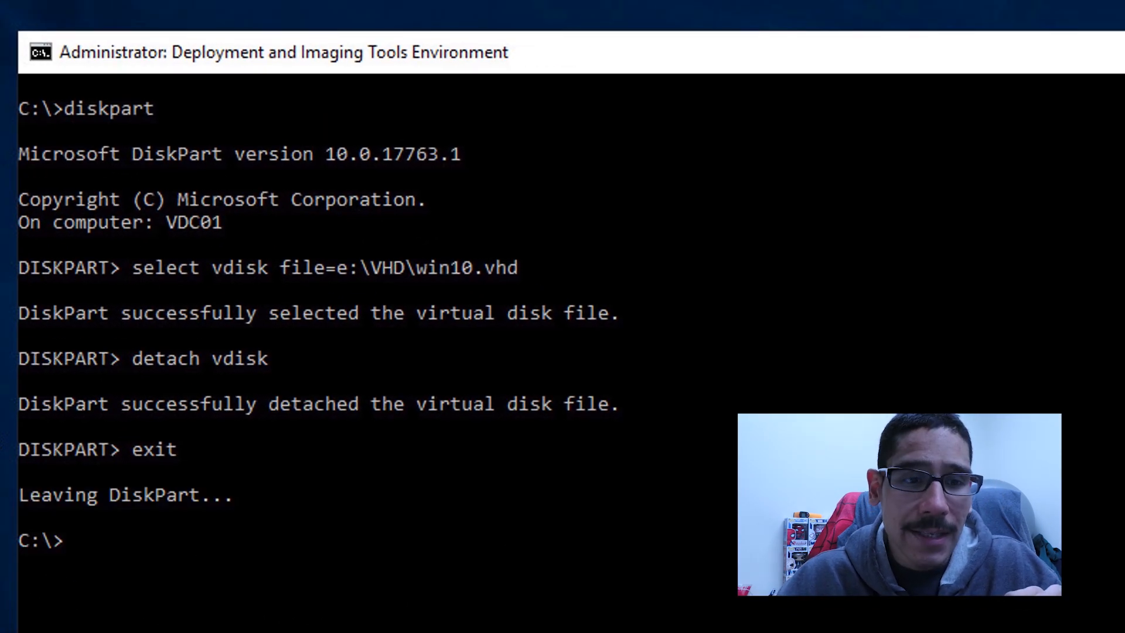